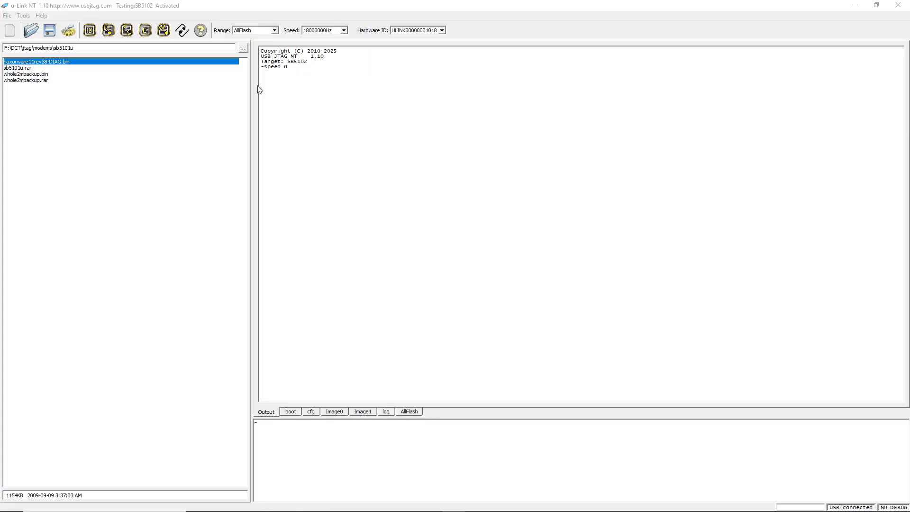
mouse_move(227, 65)
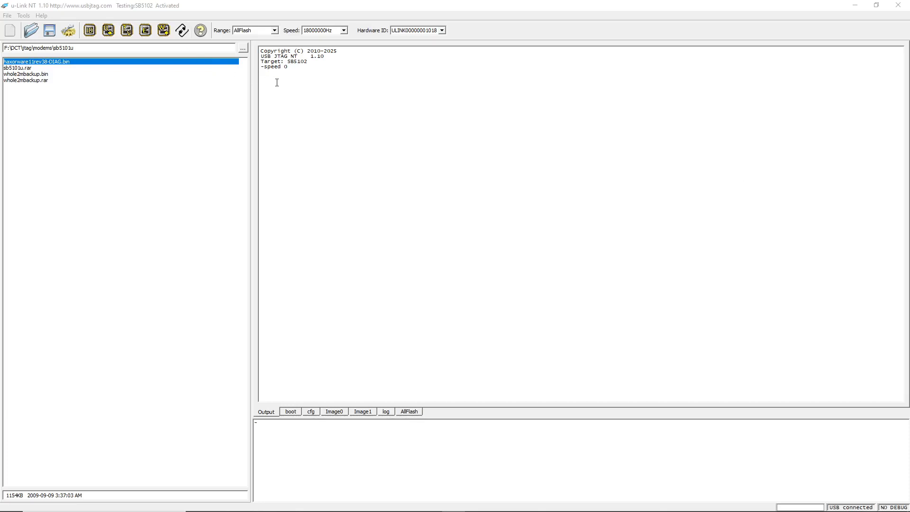
mouse_move(302, 67)
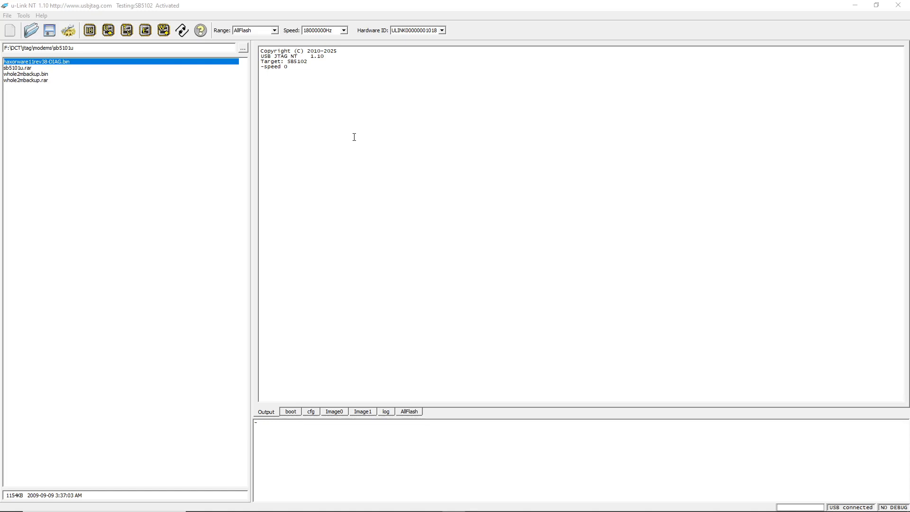
mouse_move(274, 116)
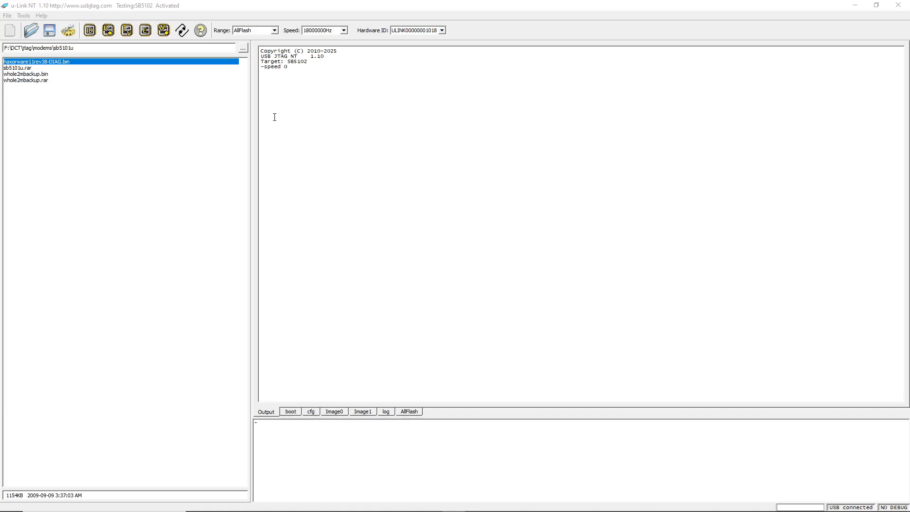
Detect the MX25L1605D flash and read the 0–200000 range into memory.
left_click(88, 30)
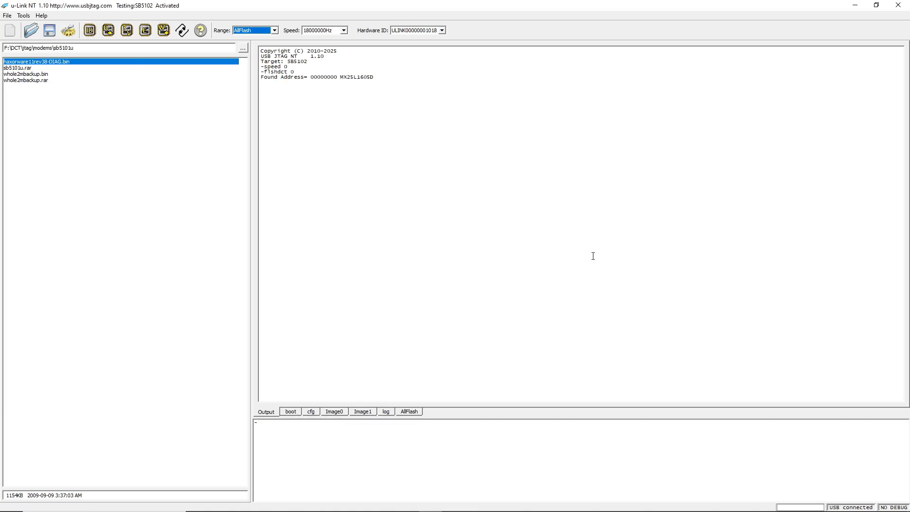
mouse_move(469, 231)
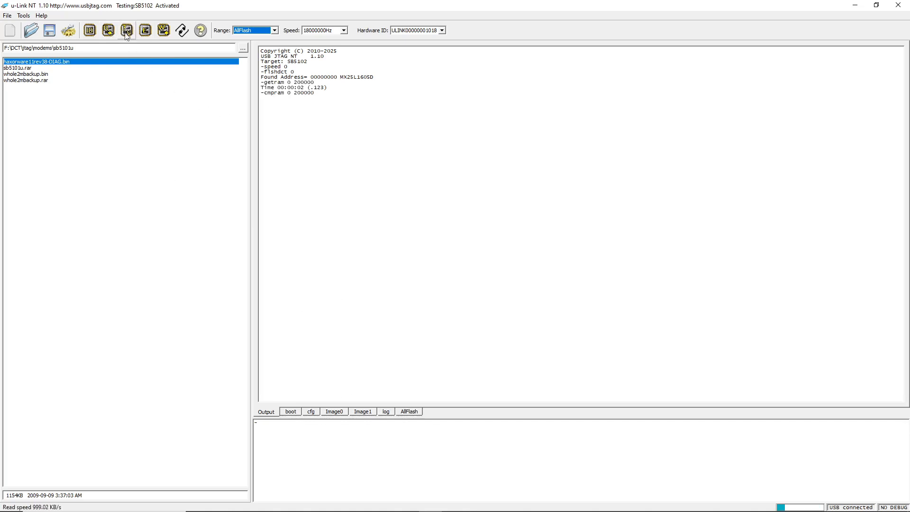
left_click(126, 30)
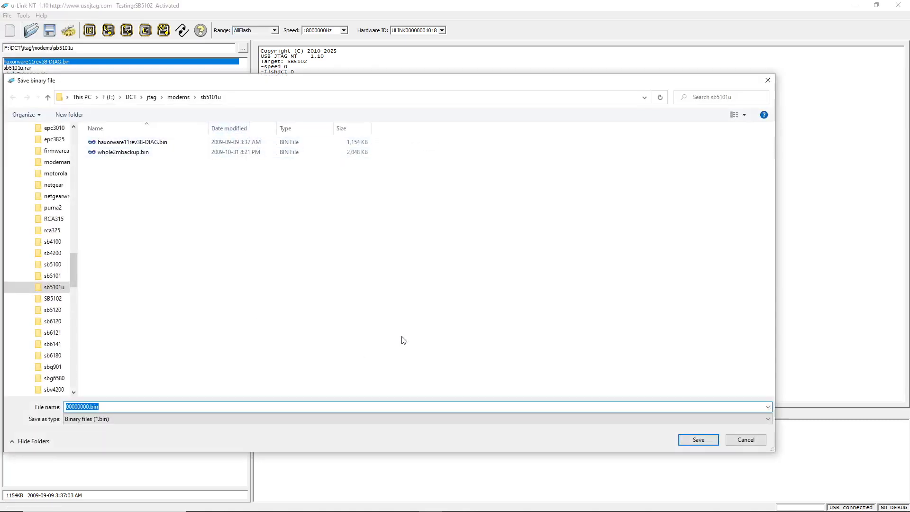
Save the flash dump as 00000000.bin in the sb5101u folder, then start an erase.
left_click(698, 439)
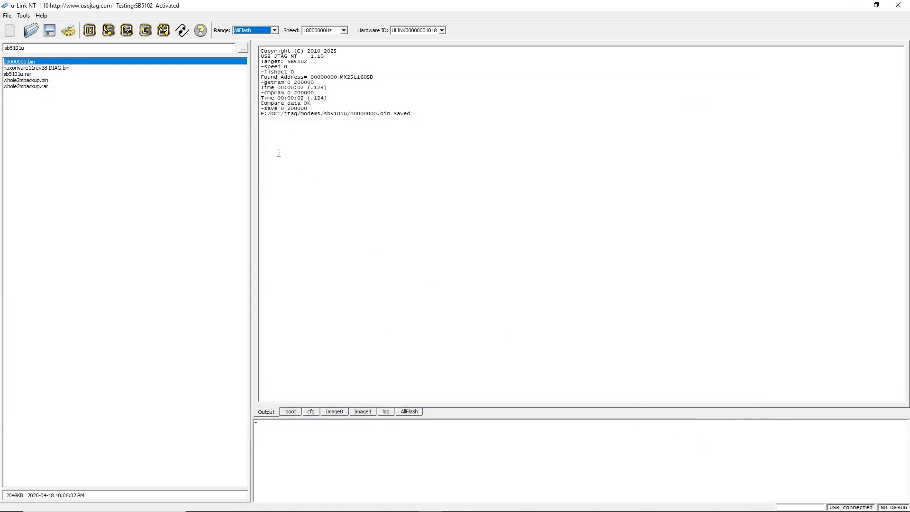
left_click(144, 30)
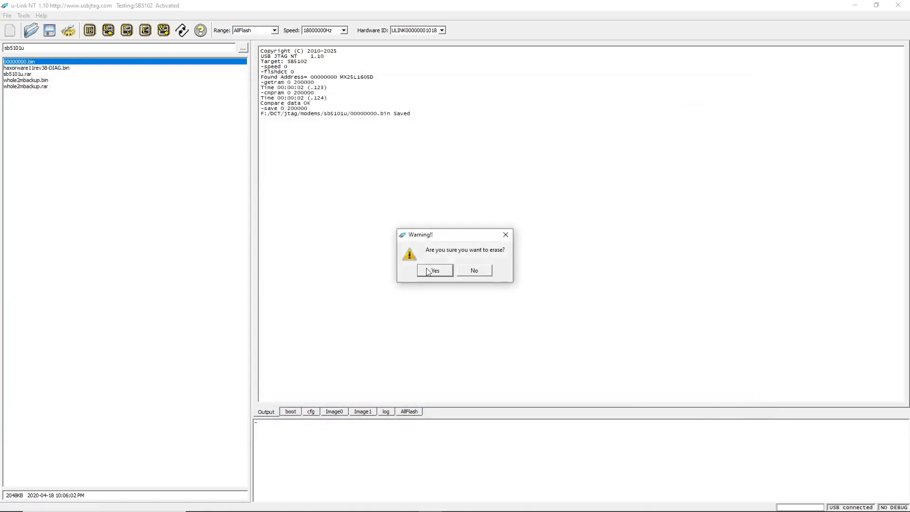
Confirm the erase, return to the Output log, and verify the 0–200000 range.
left_click(434, 270)
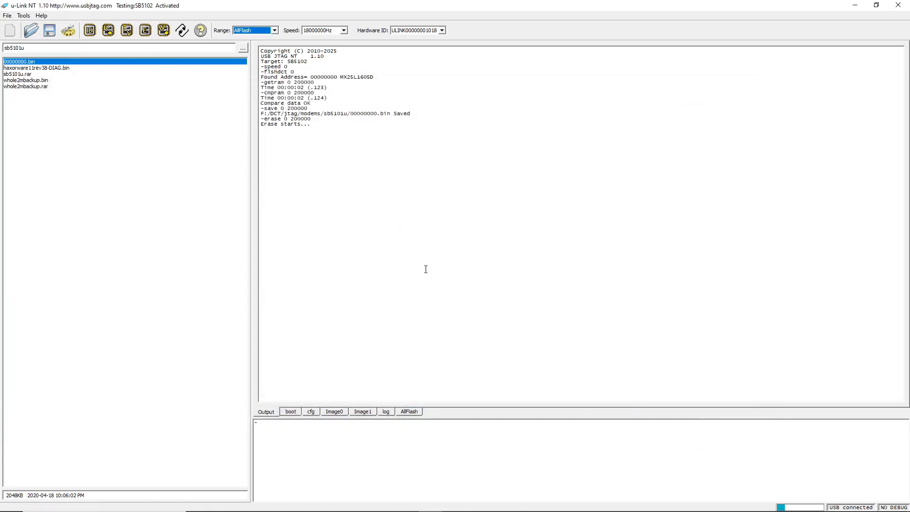
mouse_move(426, 390)
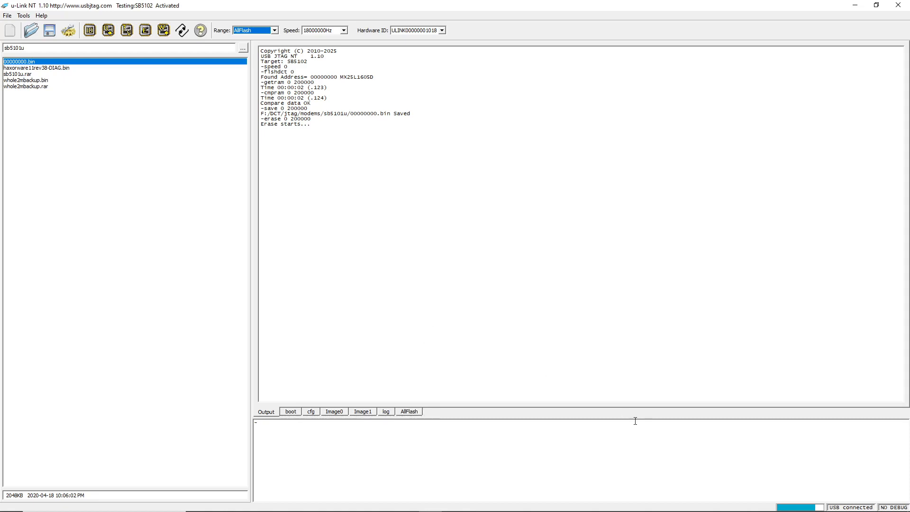
mouse_move(451, 434)
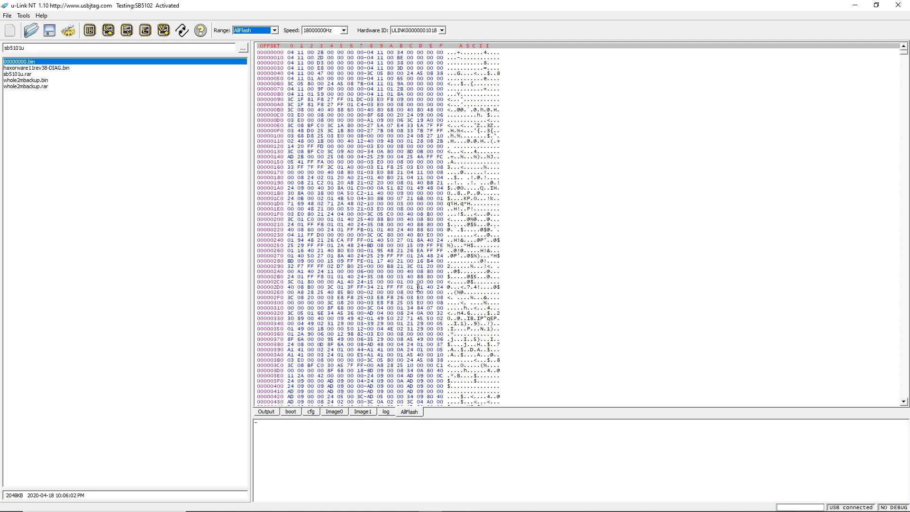
left_click(266, 411)
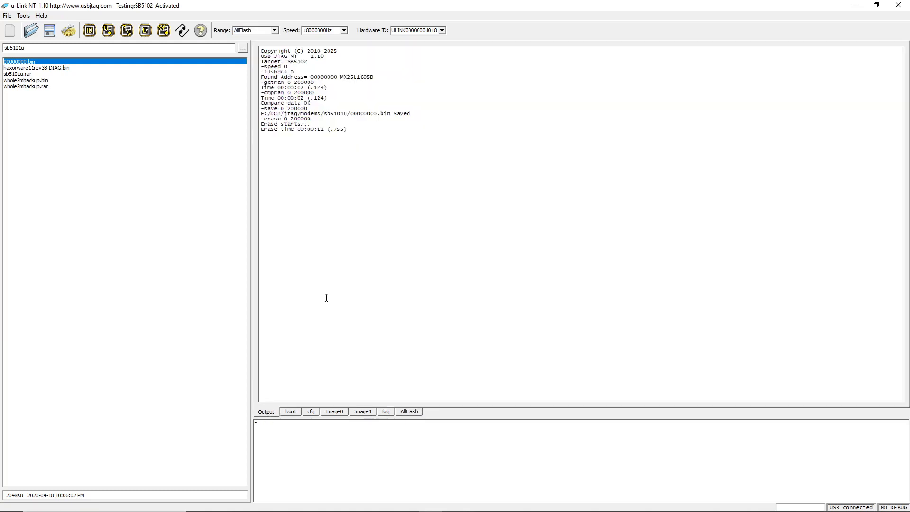
left_click(126, 30)
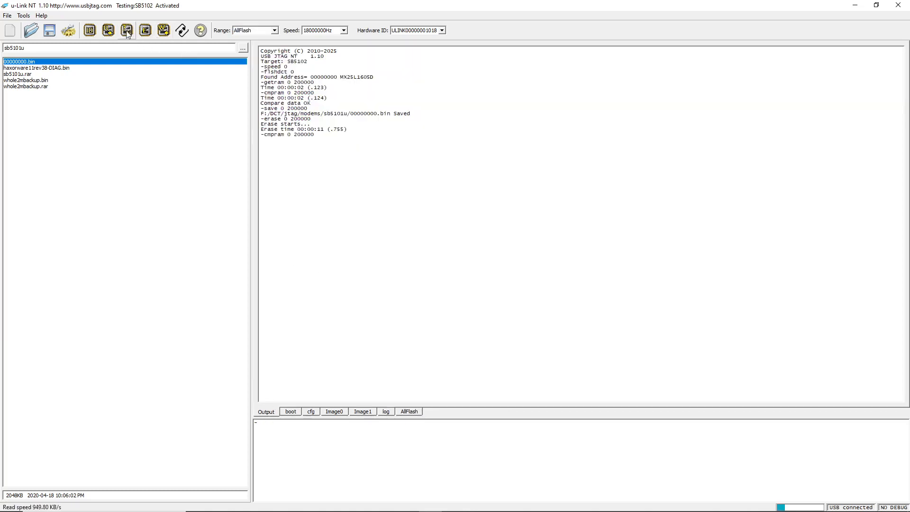
left_click(126, 31)
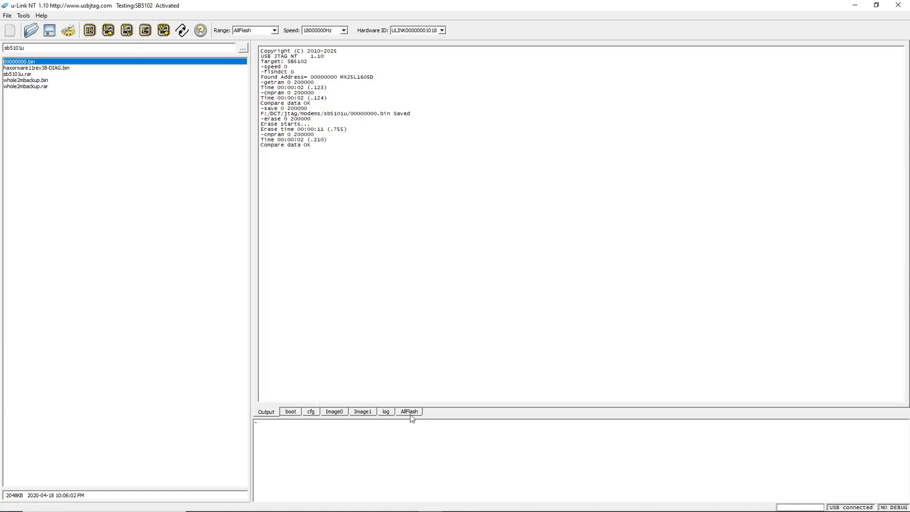
View the AllFlash hex data, load 00000000.bin, and start programming it onto the flash.
left_click(409, 411)
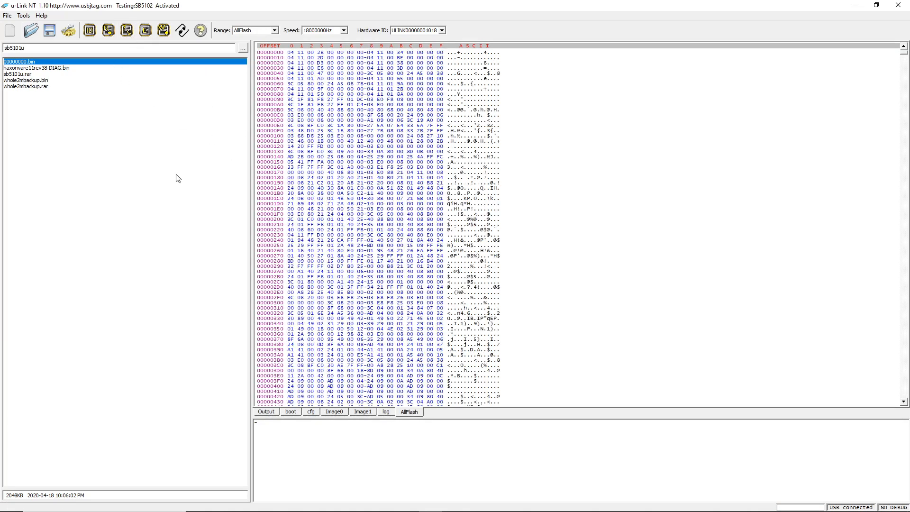
left_click(164, 31)
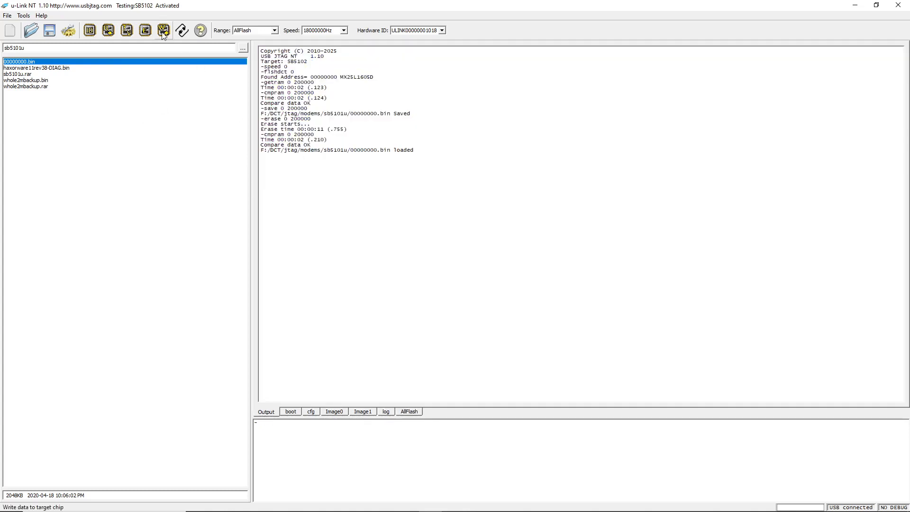
left_click(164, 30)
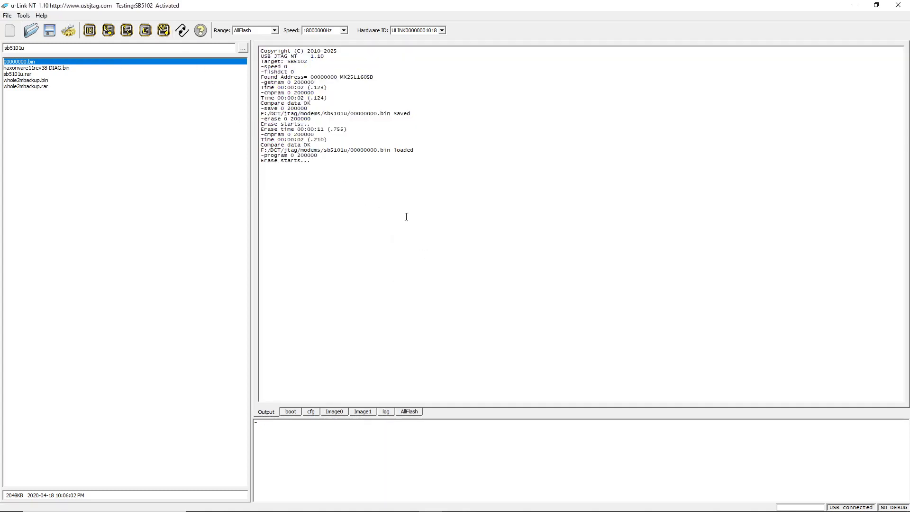